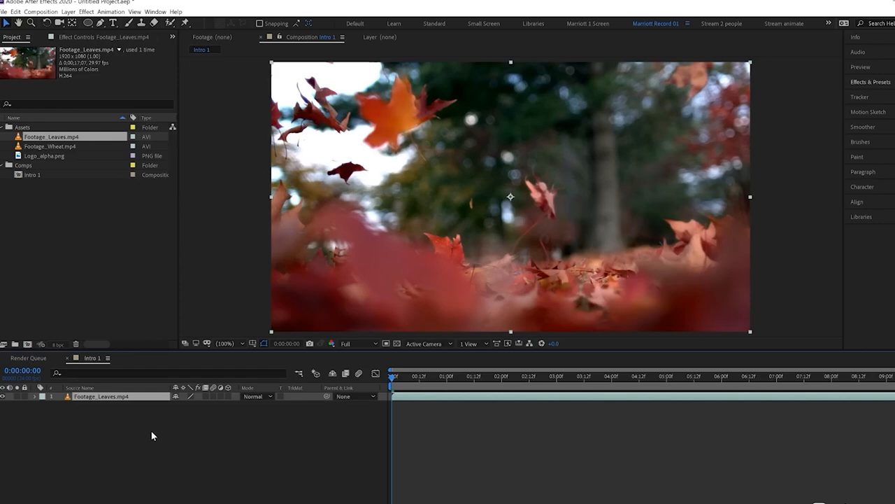
mouse_move(98, 202)
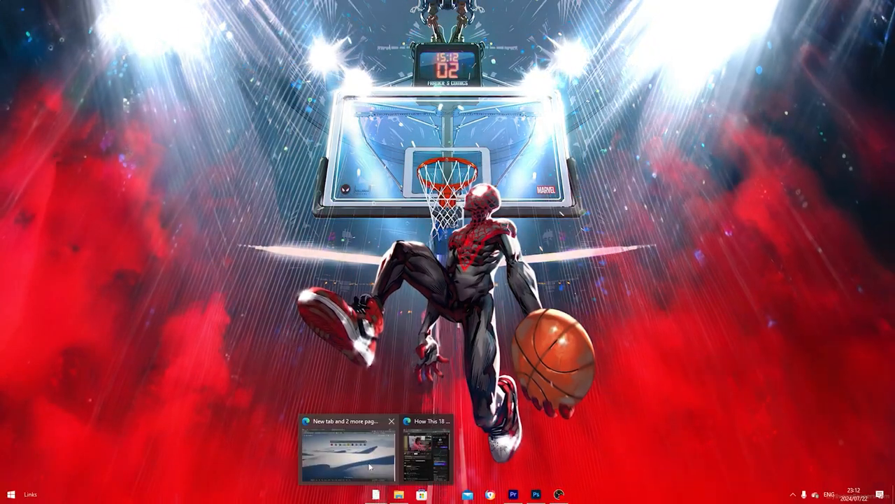
Search 'bluestacks' in Edge, open bluestacks.com, and download BlueStacks 10
click(346, 451)
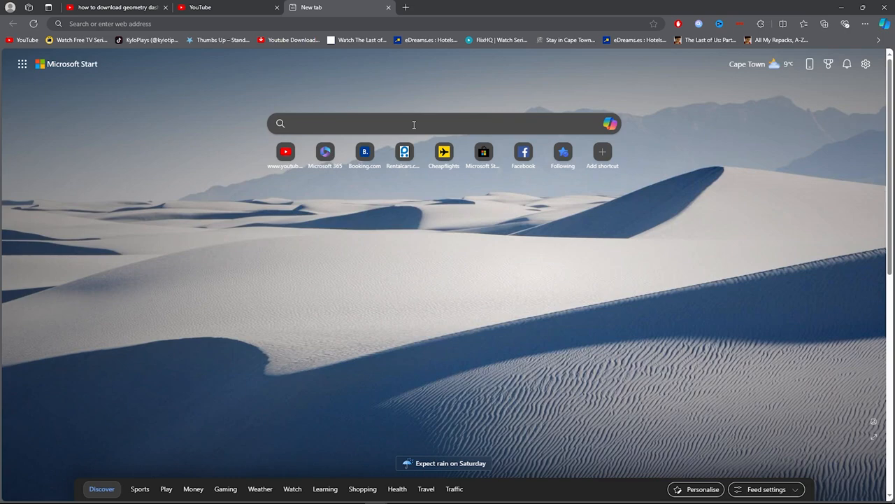
text(b)
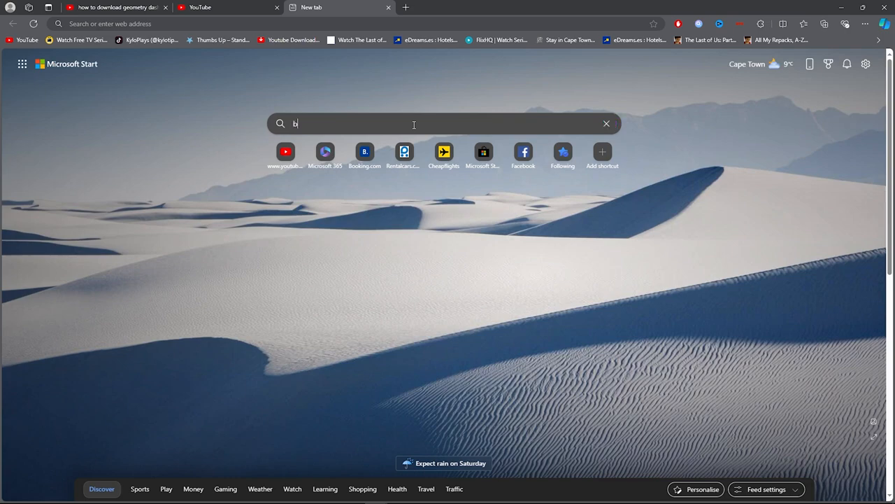
text(bluestacks)
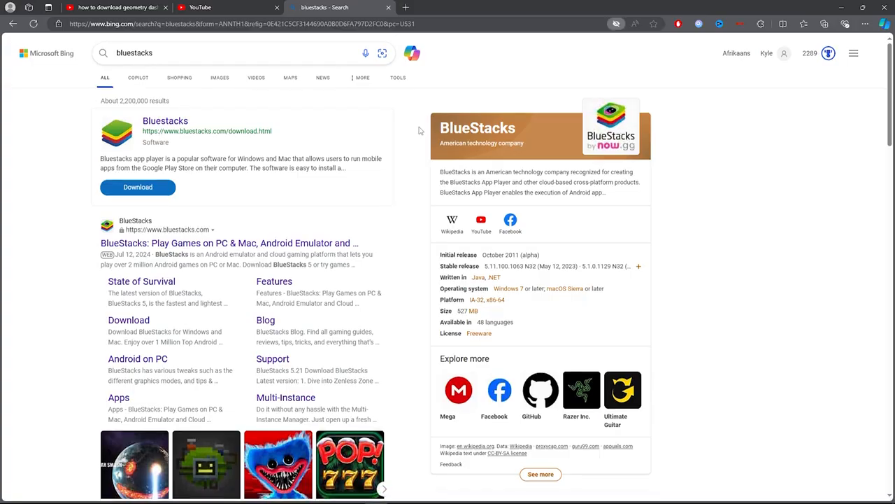
scroll(down, 3)
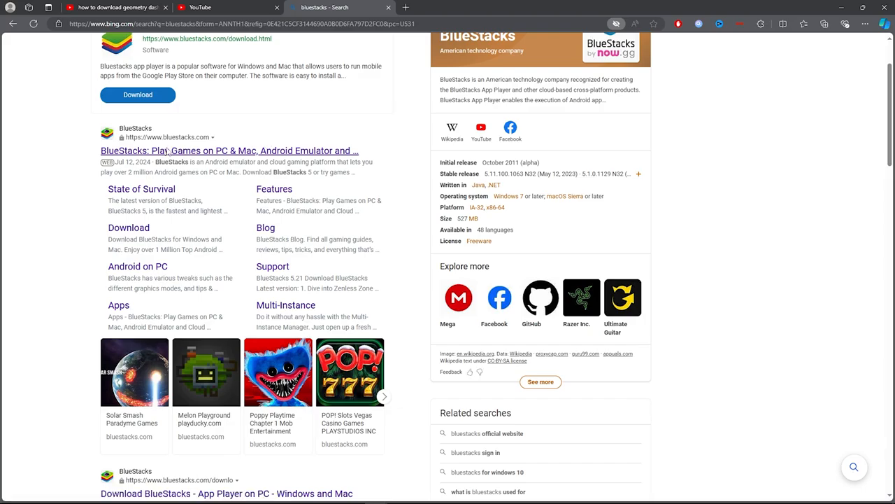
click(228, 151)
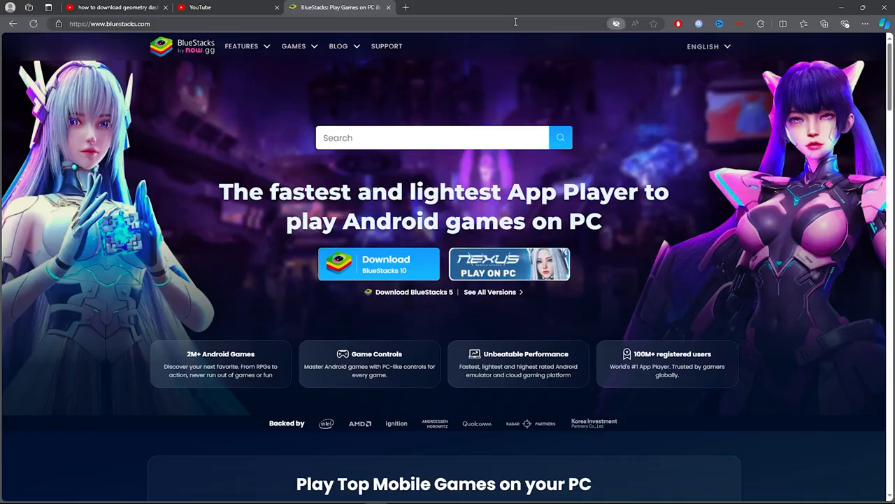
scroll(down, 3)
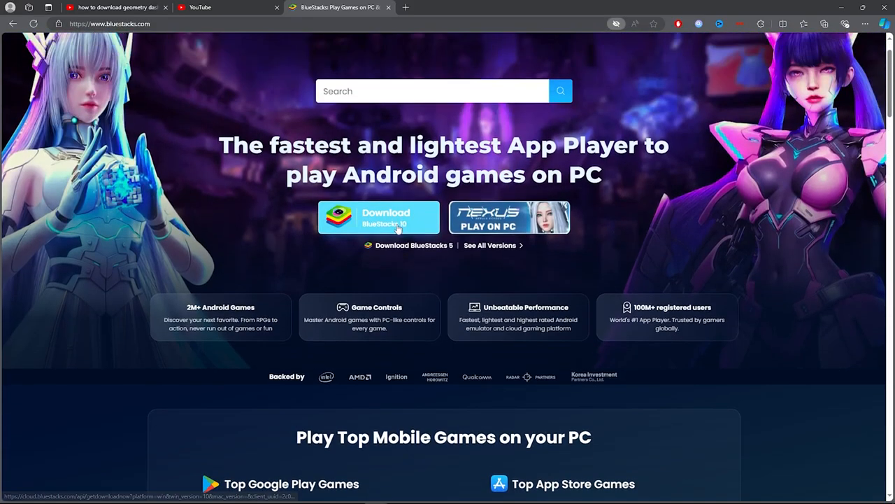
click(379, 217)
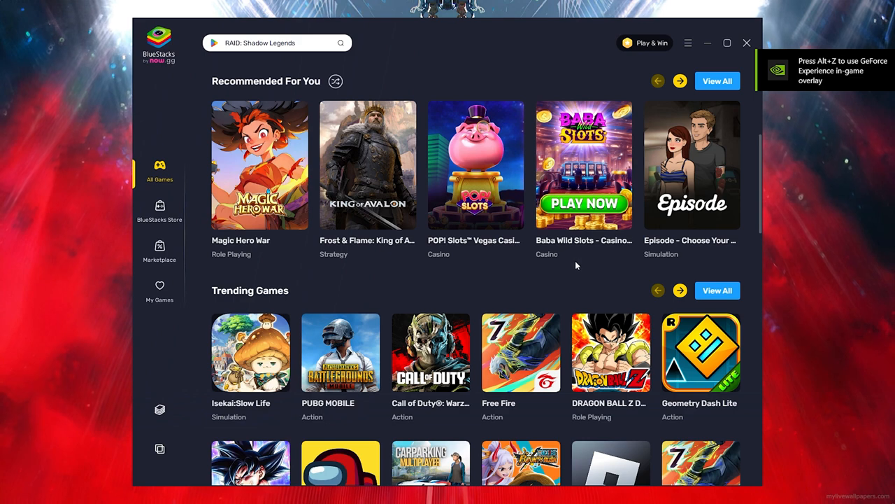
Search BlueStacks for 'adobe' and open the Lightroom Photo & Video Editor page
click(273, 42)
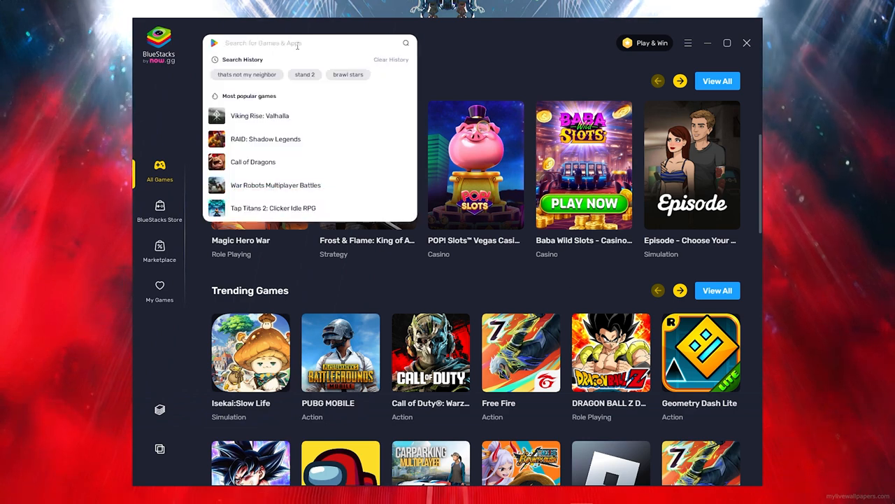
text(adobe lightroom)
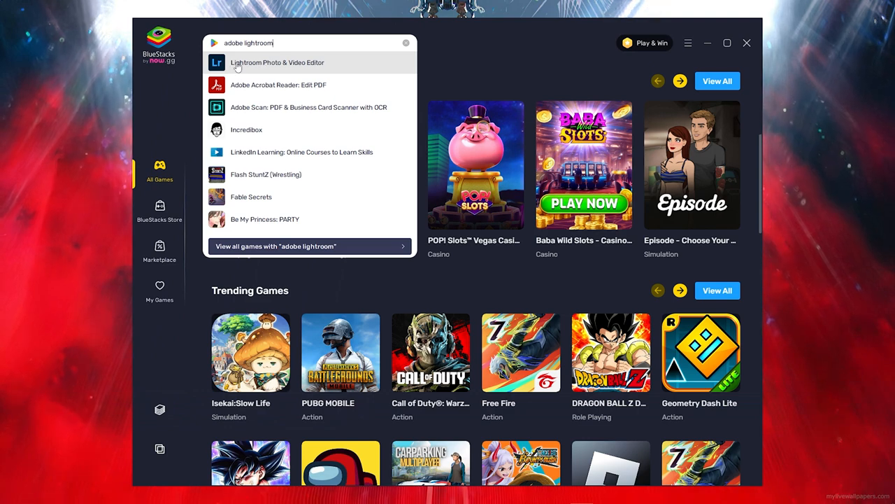
click(277, 63)
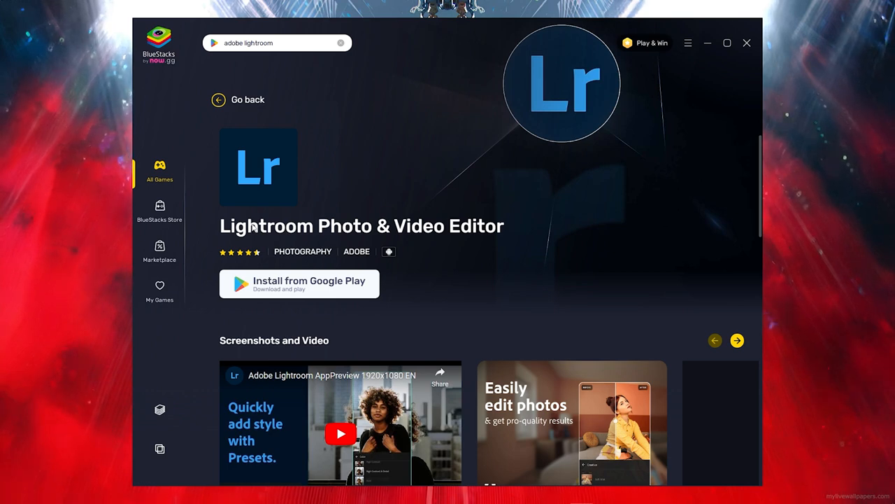
Scroll to the Lightroom screenshots and advance the gallery two pages
scroll(down, 3)
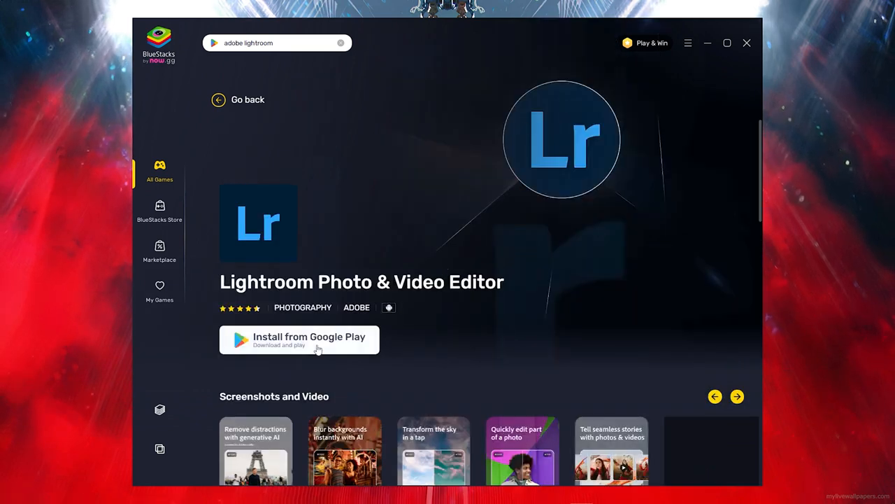
mouse_move(303, 349)
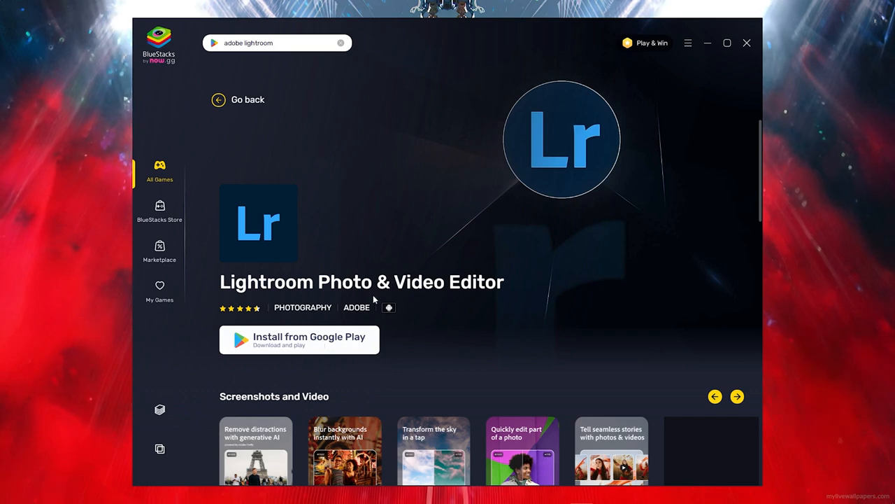
scroll(down, 3)
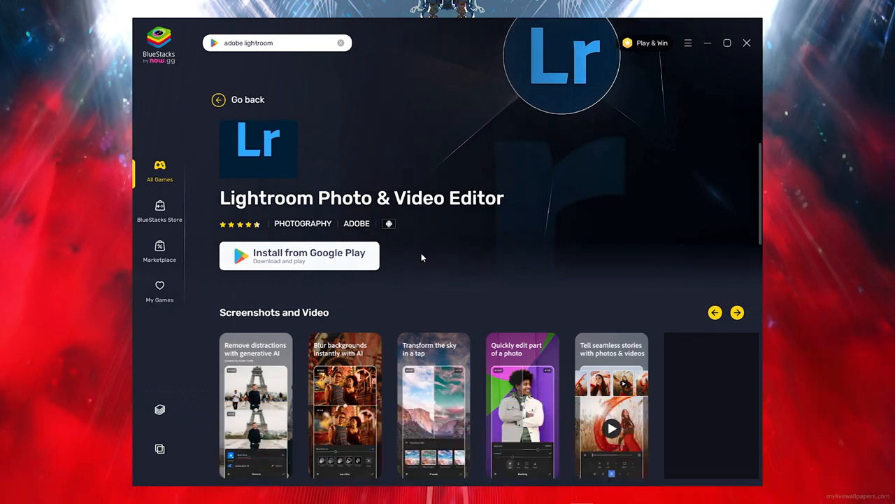
click(737, 313)
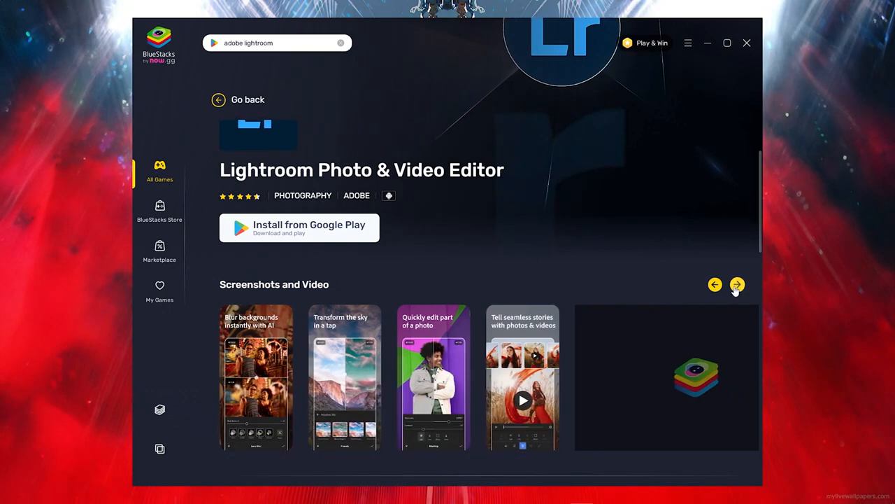
click(737, 284)
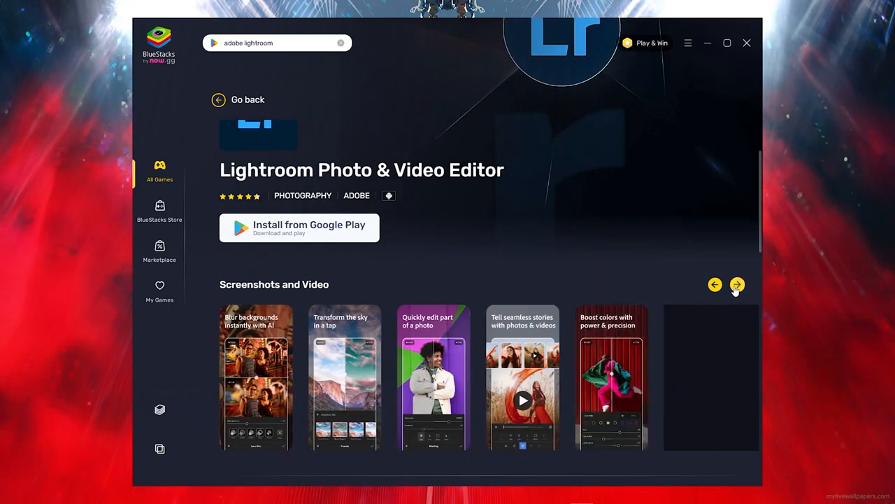